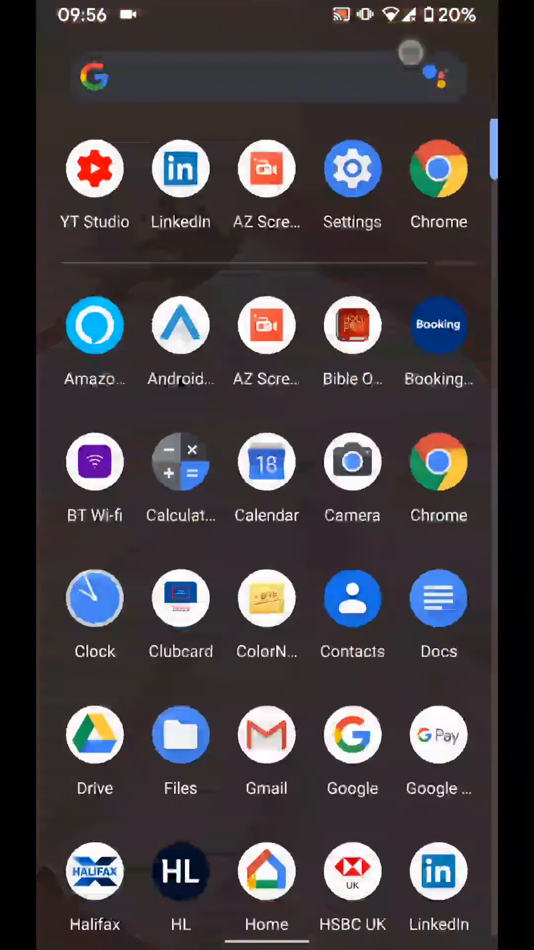
Launch the Settings app from the app drawer.
{"action": "left_click", "coordinate": [352, 168]}
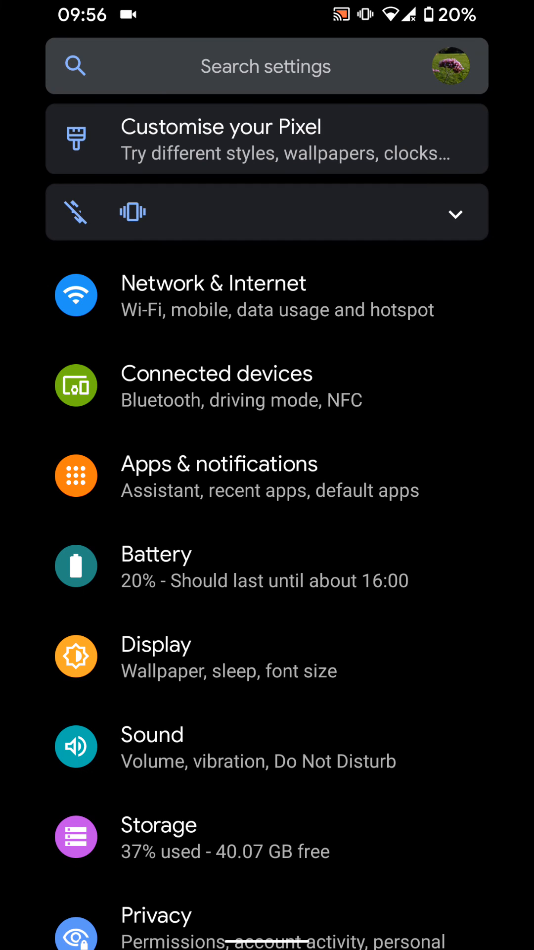
Go to the Wi-Fi page via Network & Internet.
{"action": "left_click", "coordinate": [213, 295]}
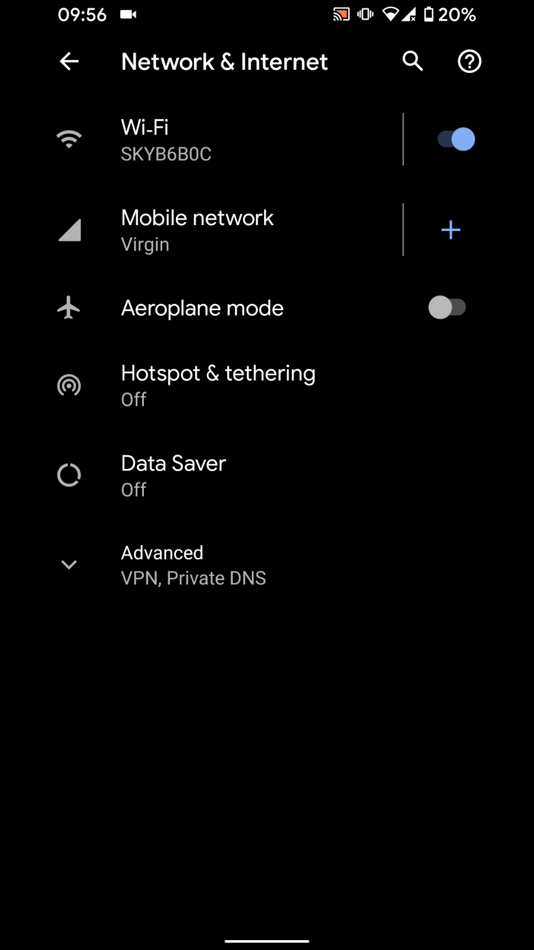
{"action": "left_click", "coordinate": [145, 139]}
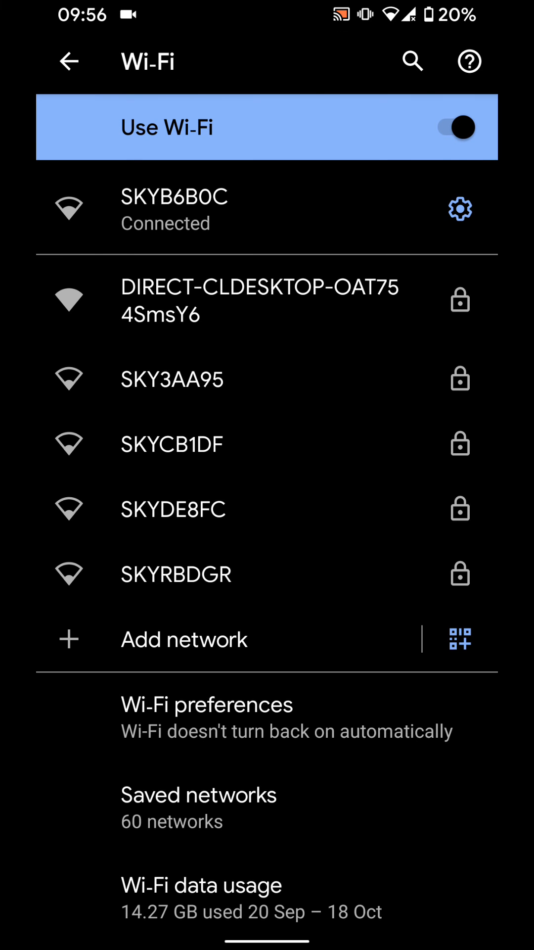
In Wi-Fi preferences, switch on 'Turn on Wi-Fi automatically', prompting for Wi-Fi scanning.
{"action": "left_click", "coordinate": [206, 703]}
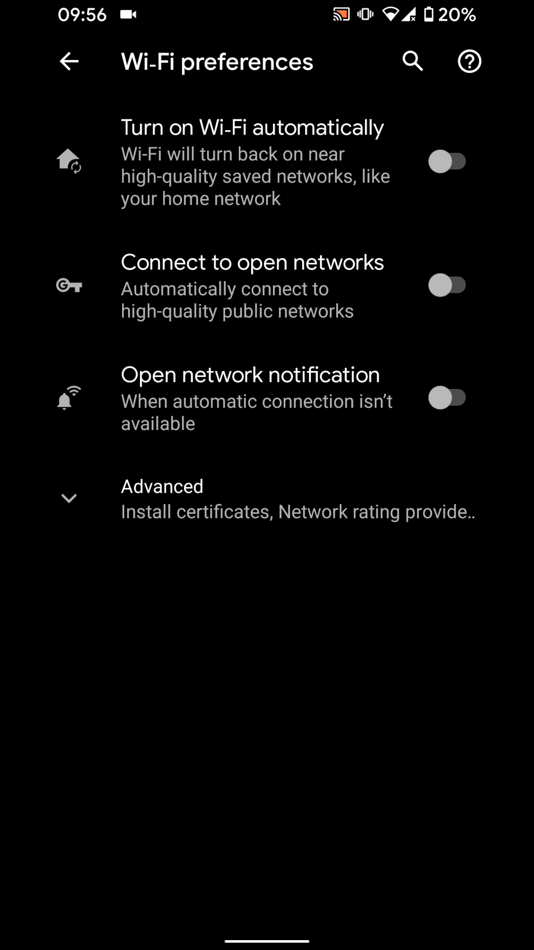
{"action": "left_click", "coordinate": [447, 162]}
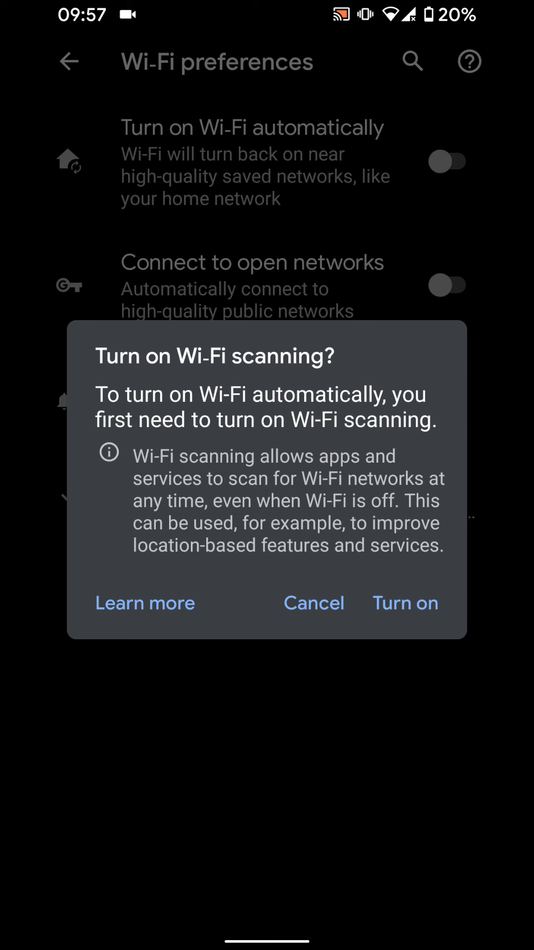
Confirm turning on Wi-Fi scanning so automatic Wi-Fi stays enabled.
{"action": "left_click", "coordinate": [405, 603]}
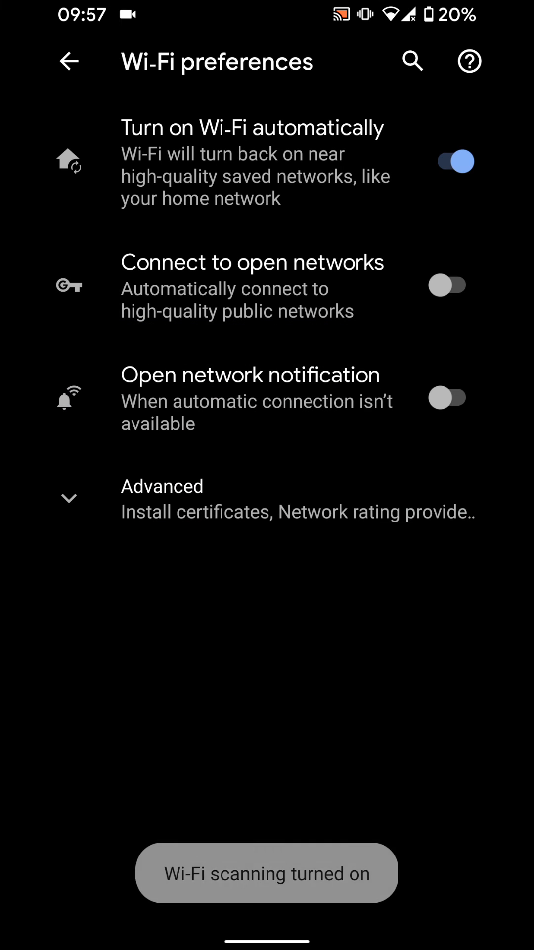